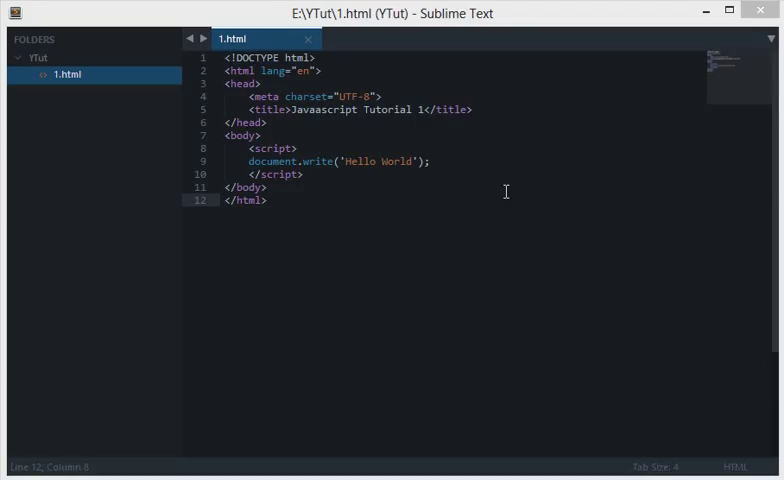
pyautogui.moveTo(484, 213)
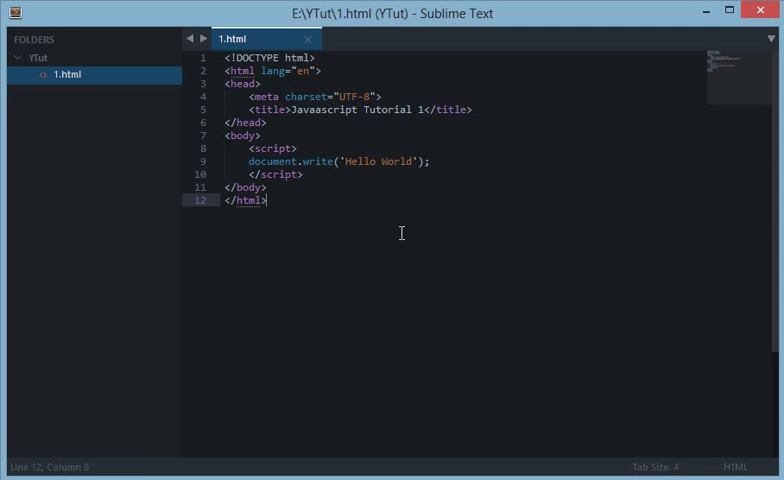
# Correct the page title to 'Javascript Tutorial 1' and save 1.html
pyautogui.press('ctrl+a')
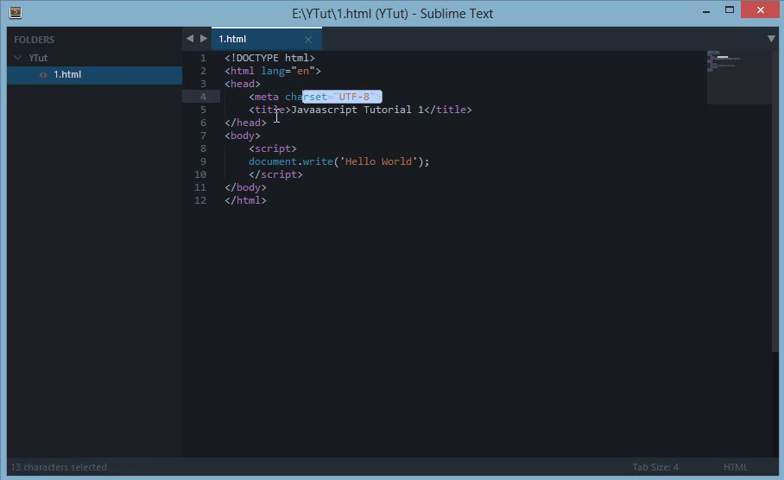
pyautogui.click(324, 110)
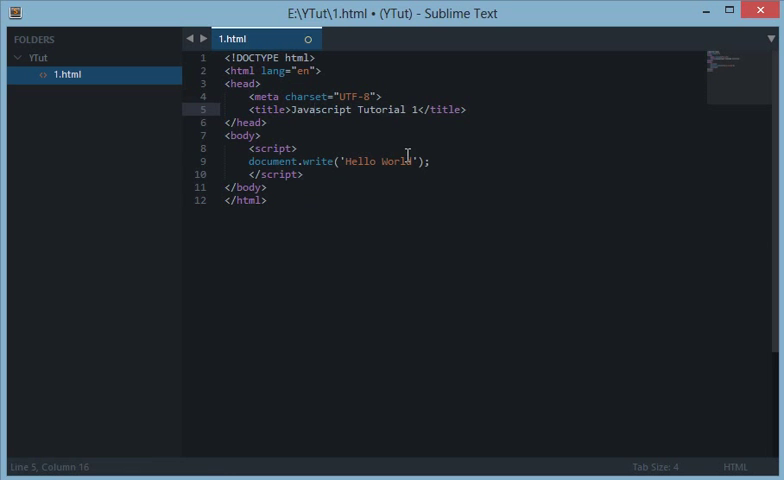
pyautogui.press('ctrl+s')
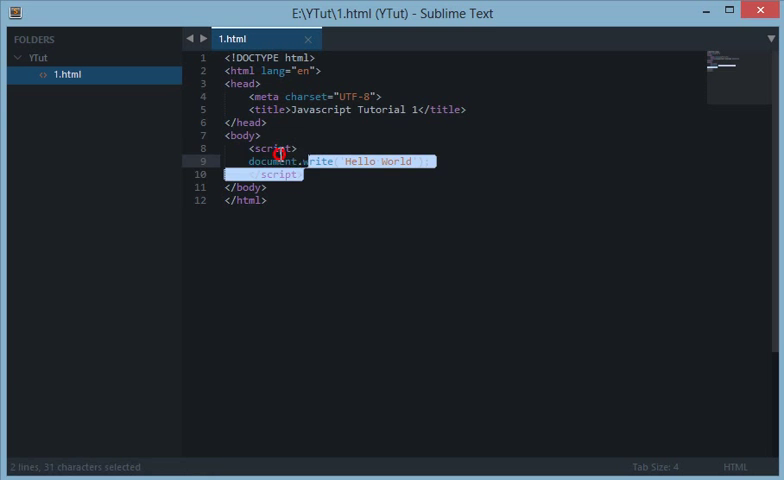
# Delete the old script lines and retype the <script> tags to start the note
pyautogui.press('Delete')
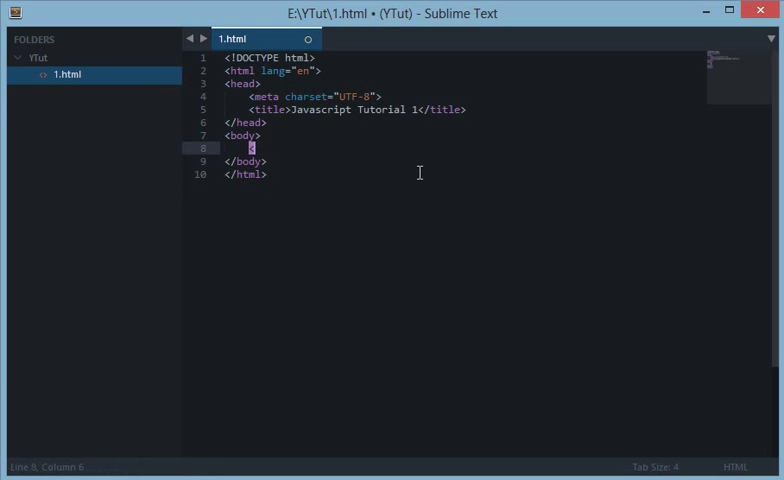
pyautogui.write('script>')
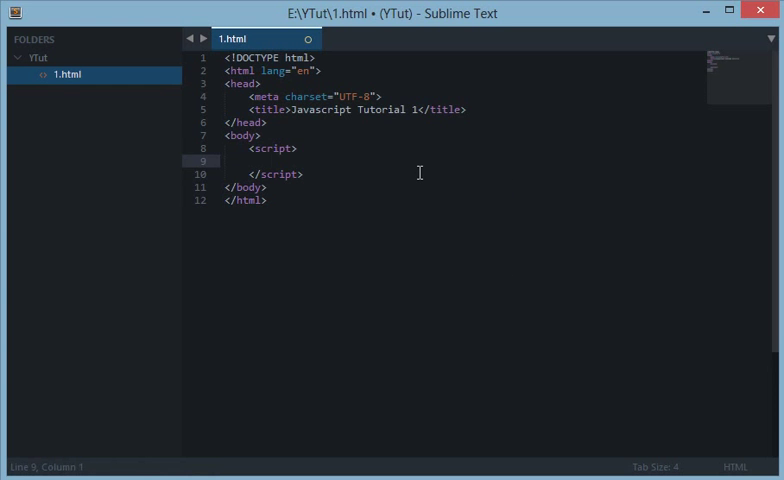
pyautogui.write('everything which her')
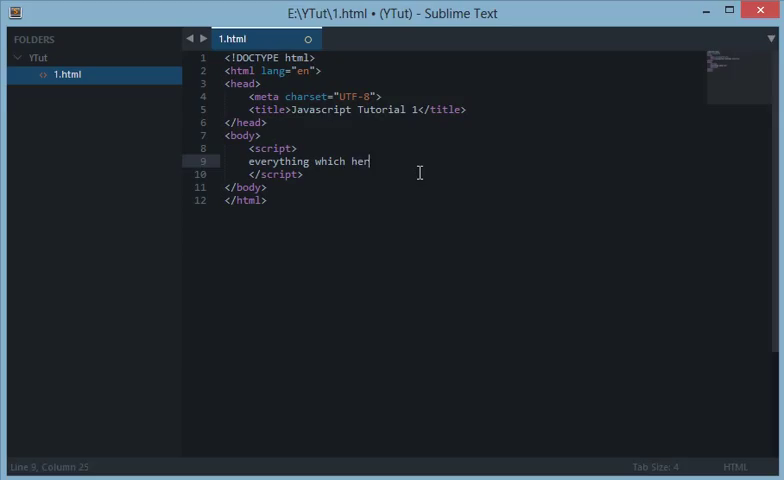
pyautogui.write('is he')
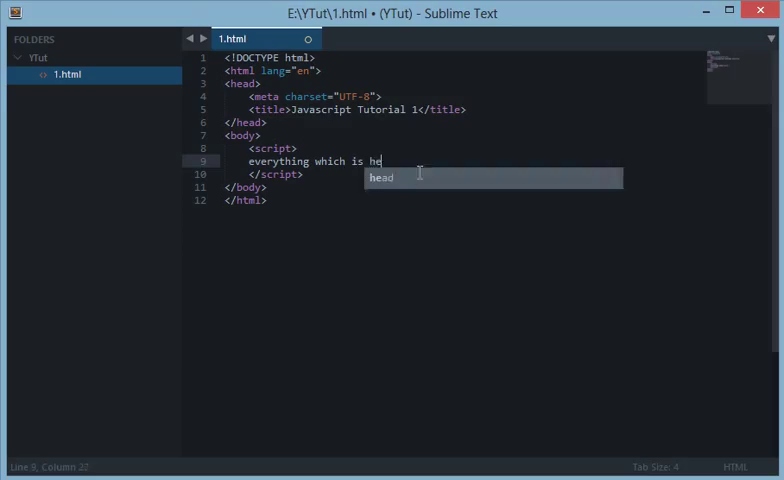
# Type the note that the script is parsed by the browser's Javascript engine
pyautogui.write('re is pa')
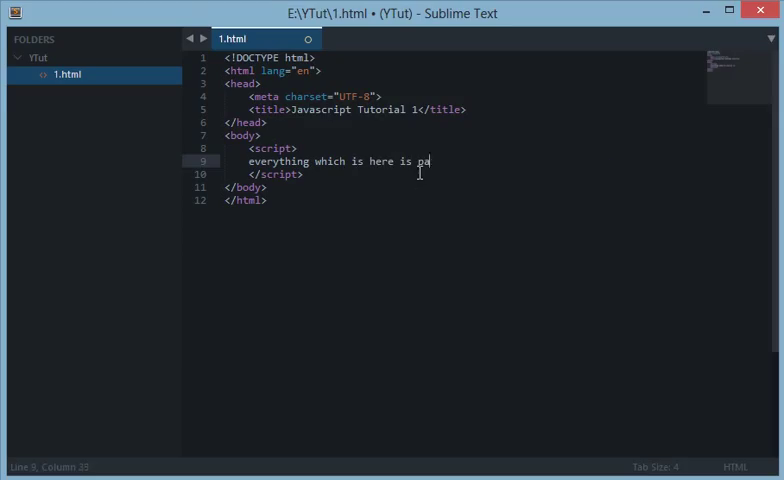
pyautogui.write('rsed by the')
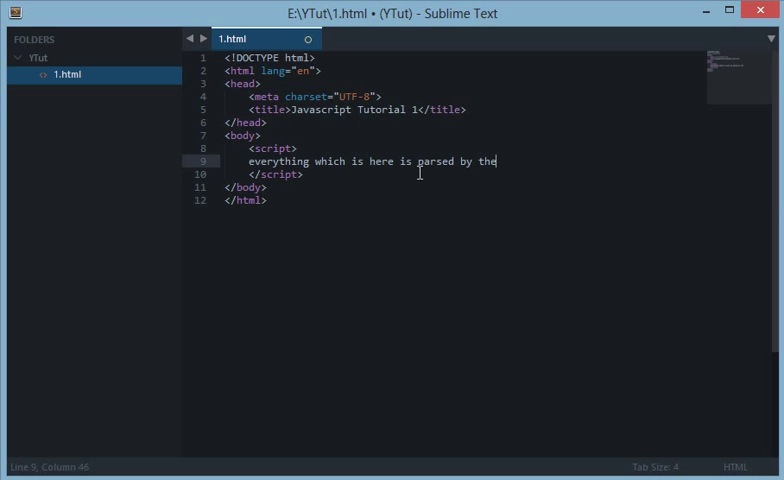
pyautogui.write('Javascript')
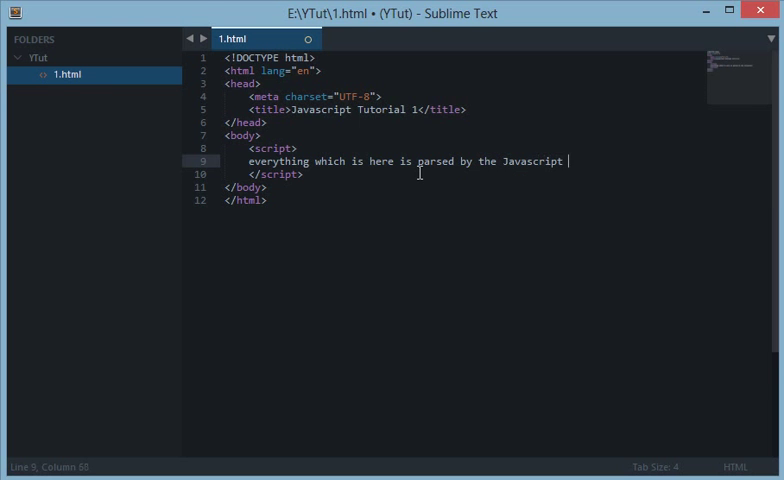
pyautogui.write('engine of specific browser.')
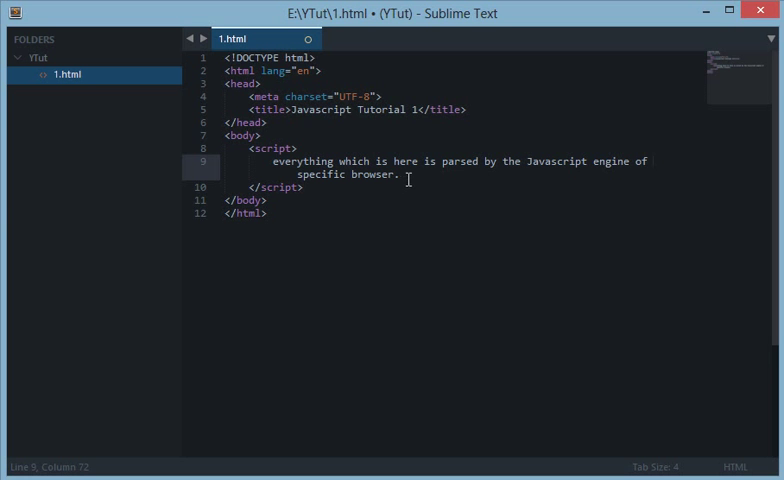
# Replace the note with document.write('Hello World'); and save 1.html
pyautogui.click(267, 187)
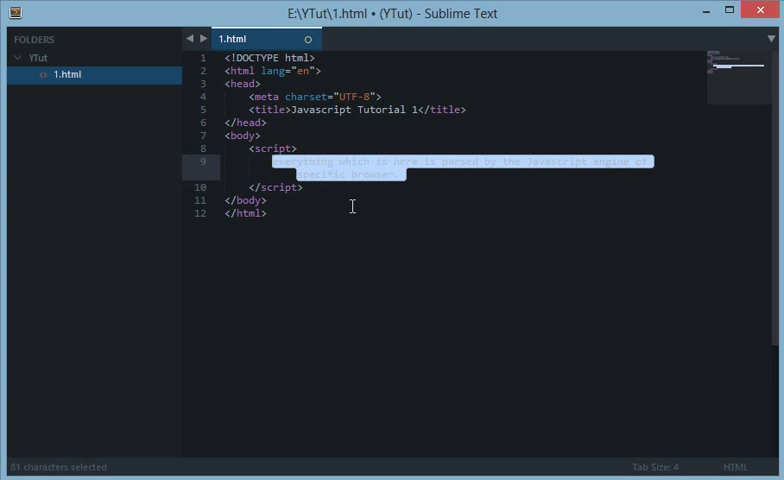
pyautogui.moveTo(396, 222)
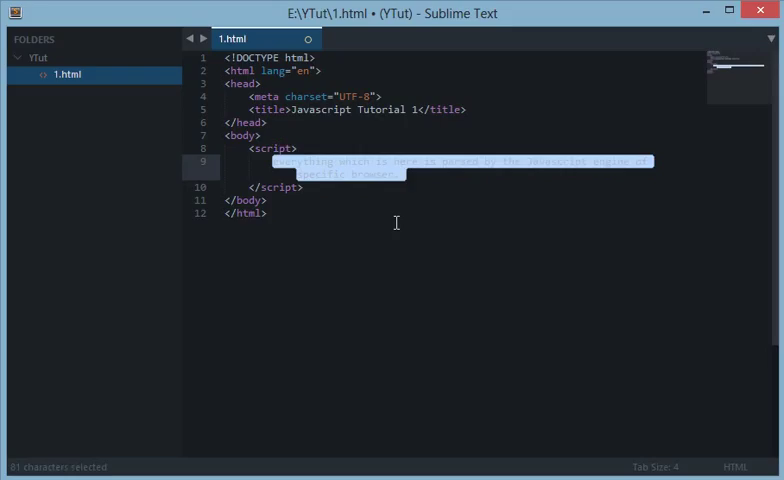
pyautogui.write('dd')
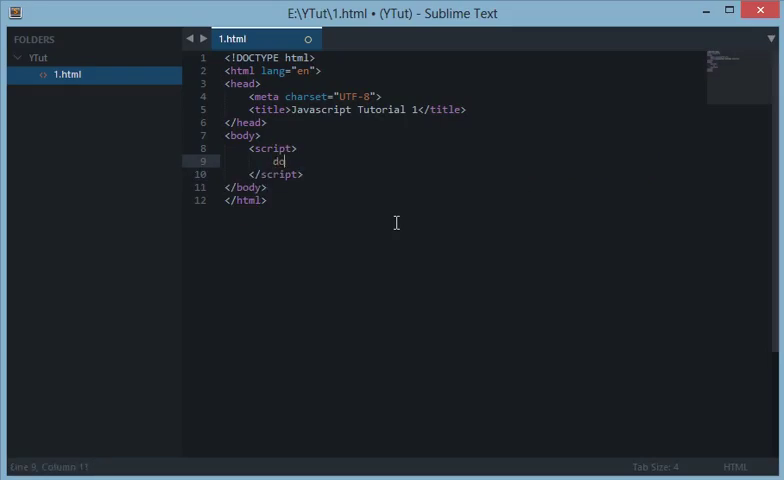
pyautogui.write('ocument.')
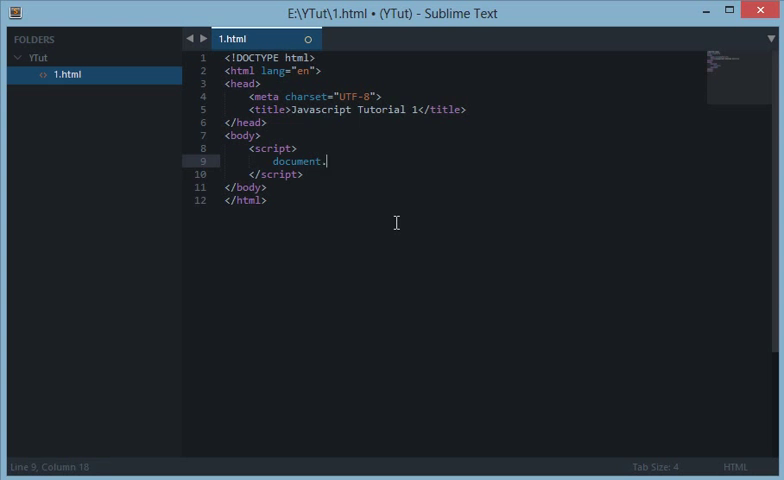
pyautogui.write("write('Hel')")
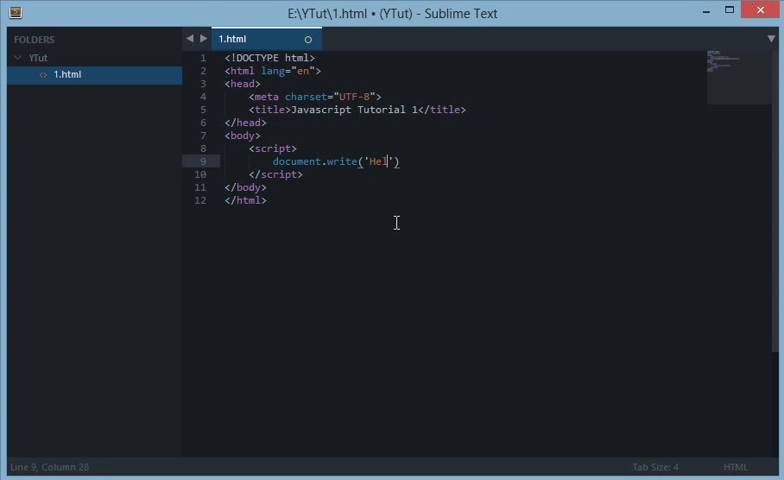
pyautogui.write("llo World');")
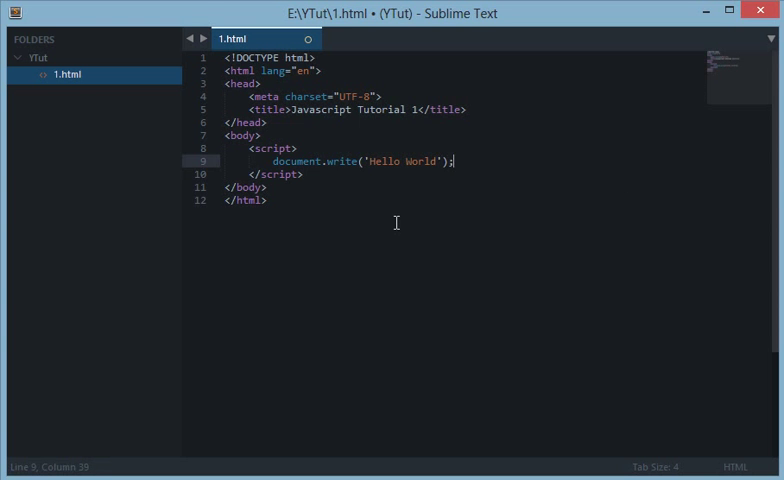
pyautogui.press('ctrl+s')
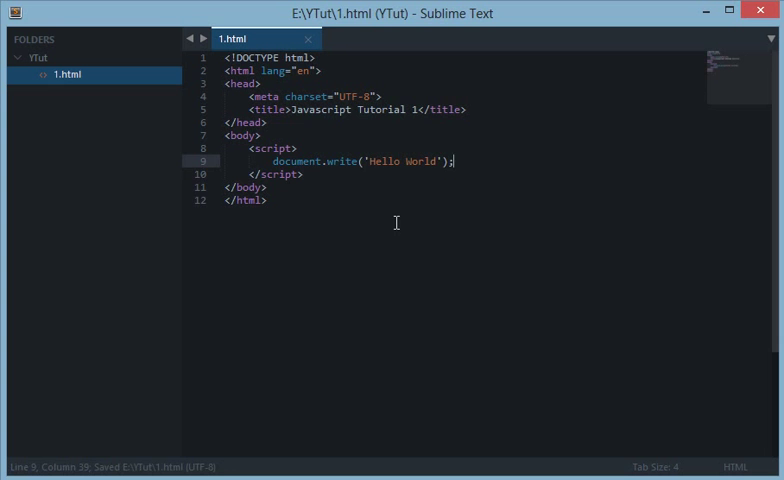
pyautogui.moveTo(293, 148)
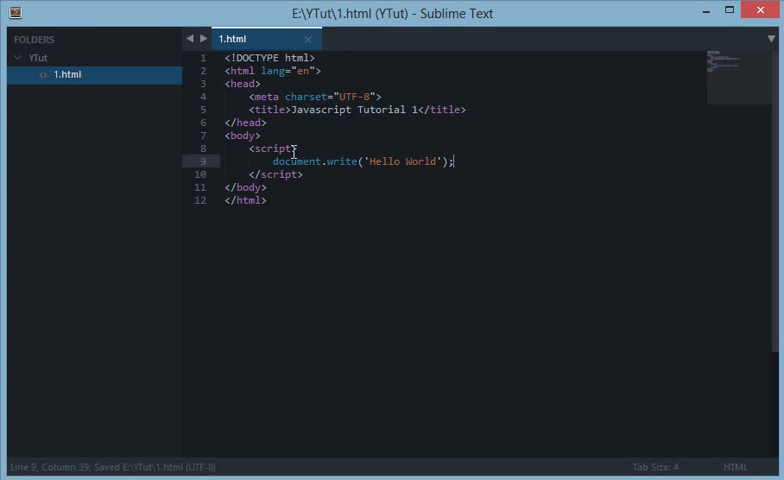
# Select the word 'document' on line 9 of 1.html
pyautogui.doubleClick(296, 161)
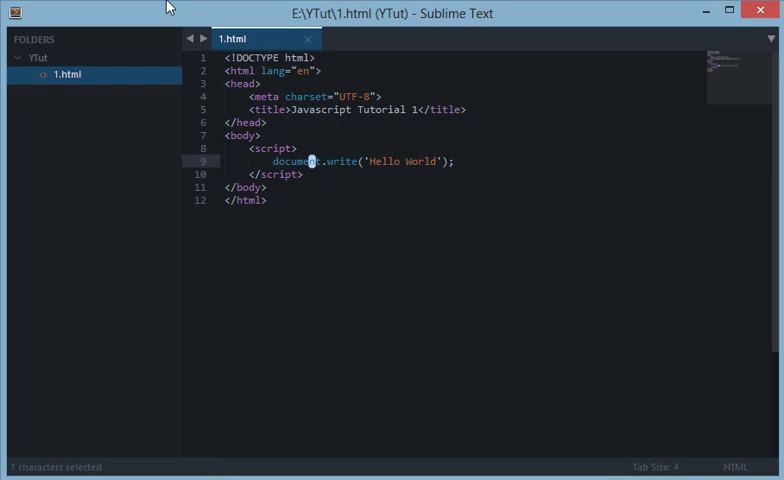
pyautogui.moveTo(309, 174)
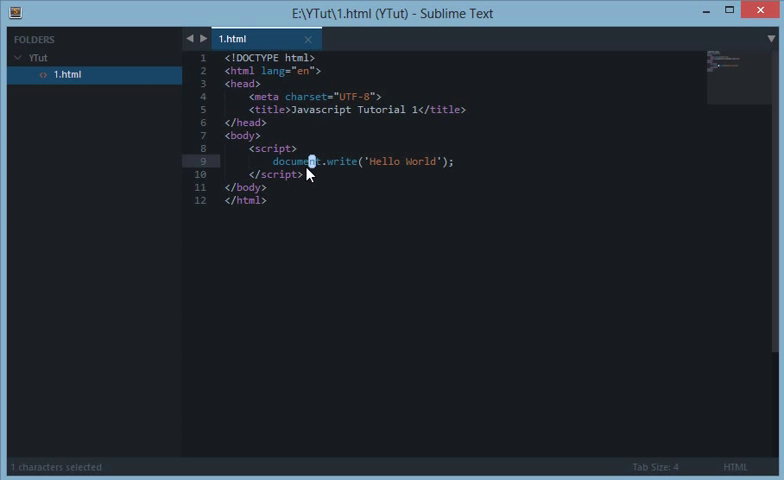
pyautogui.moveTo(312, 161)
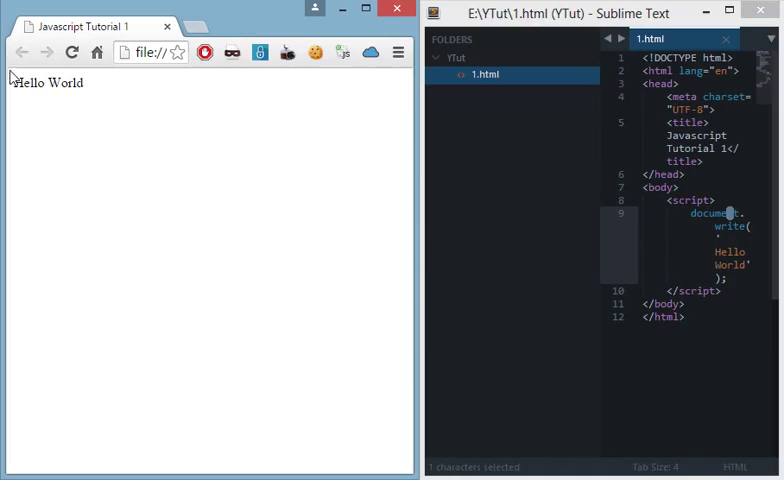
pyautogui.moveTo(168, 314)
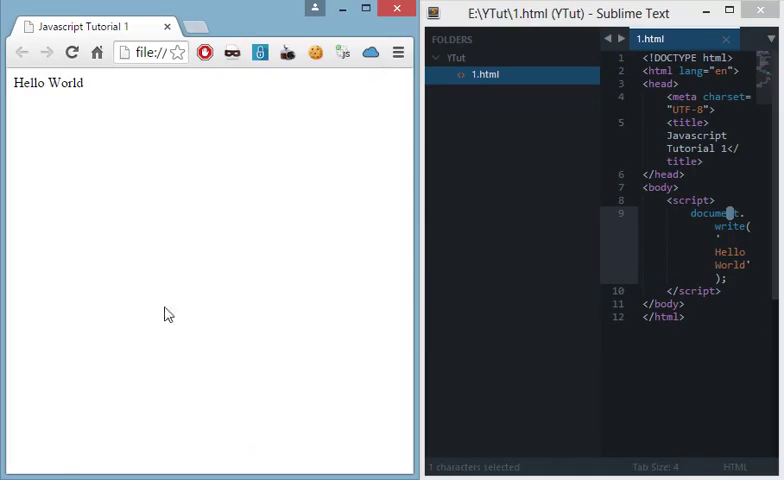
pyautogui.moveTo(328, 235)
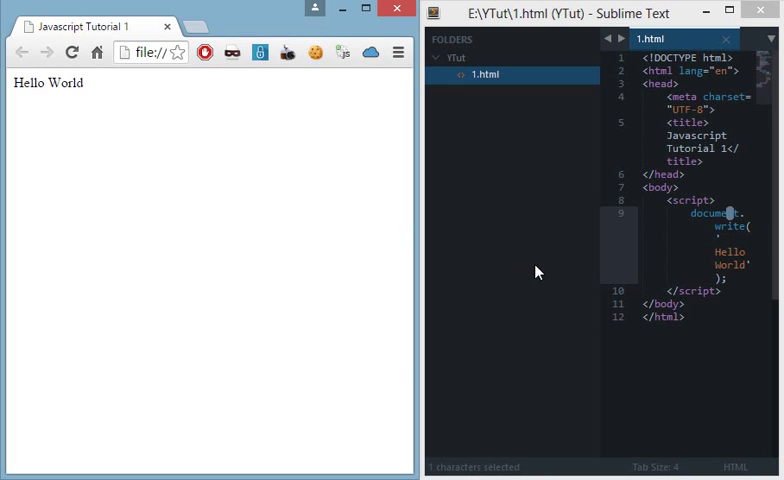
pyautogui.moveTo(18, 76)
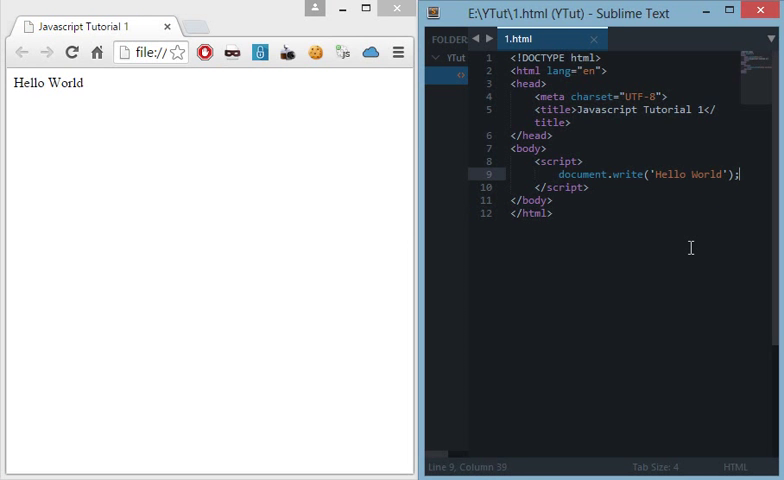
pyautogui.moveTo(724, 290)
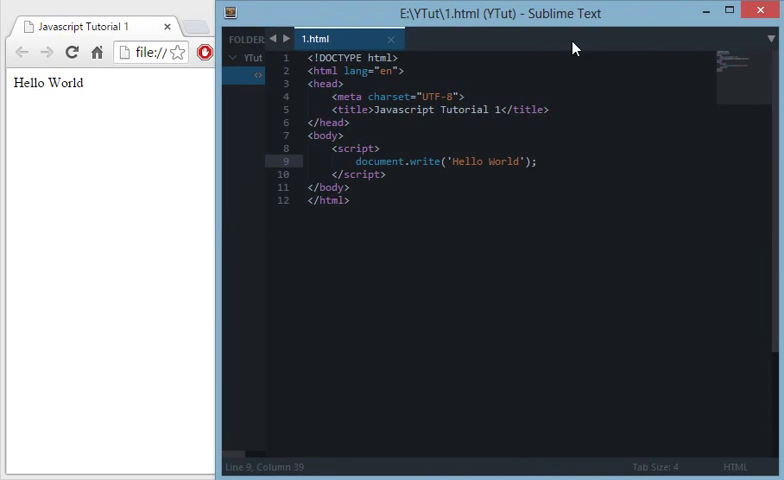
pyautogui.moveTo(258, 234)
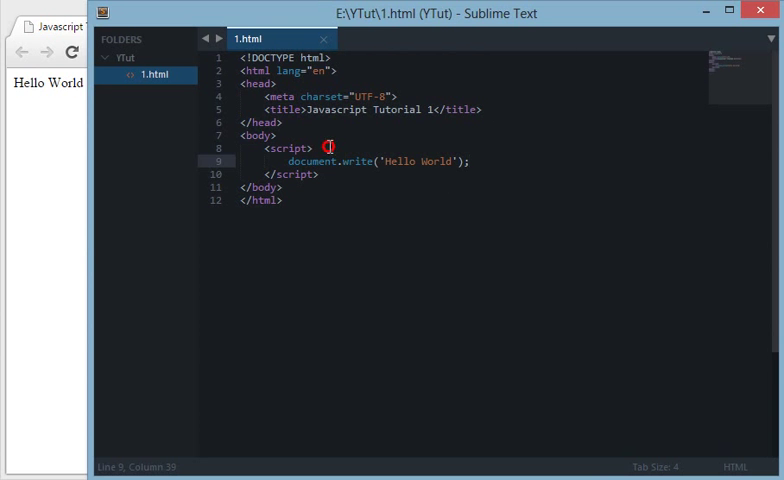
pyautogui.click(312, 148)
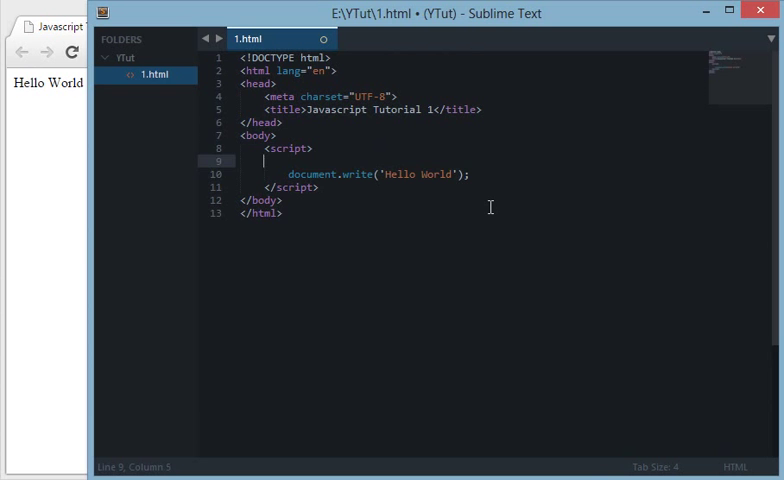
pyautogui.press('backspace')
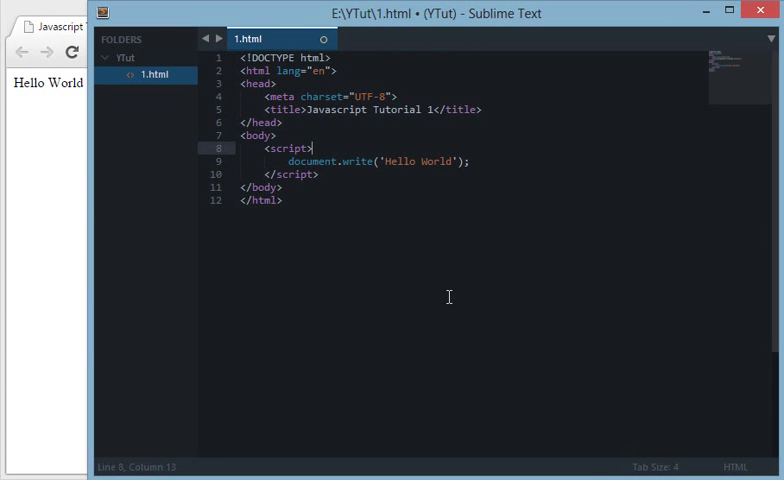
pyautogui.moveTo(90, 240)
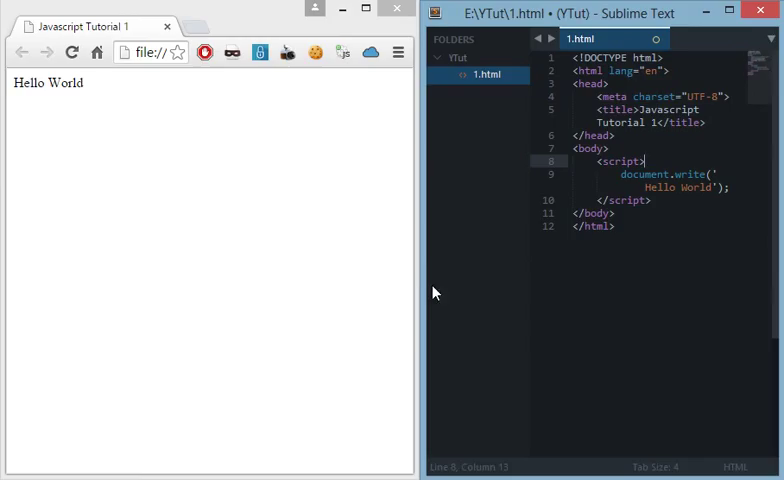
pyautogui.moveTo(416, 306)
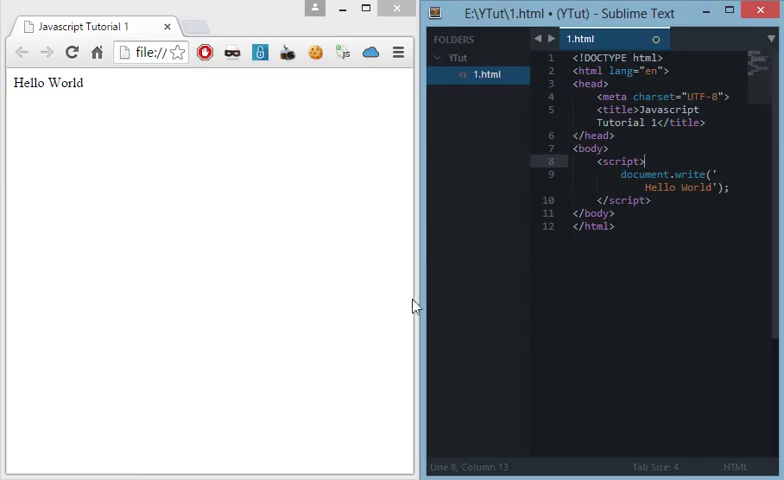
pyautogui.moveTo(334, 287)
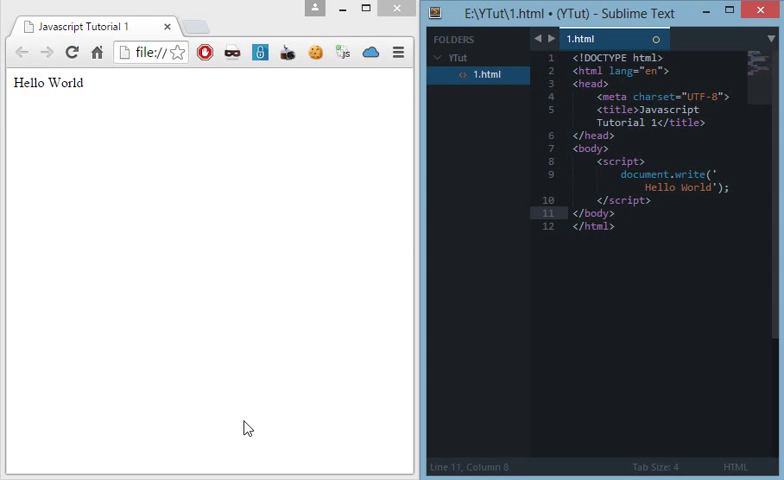
pyautogui.moveTo(270, 228)
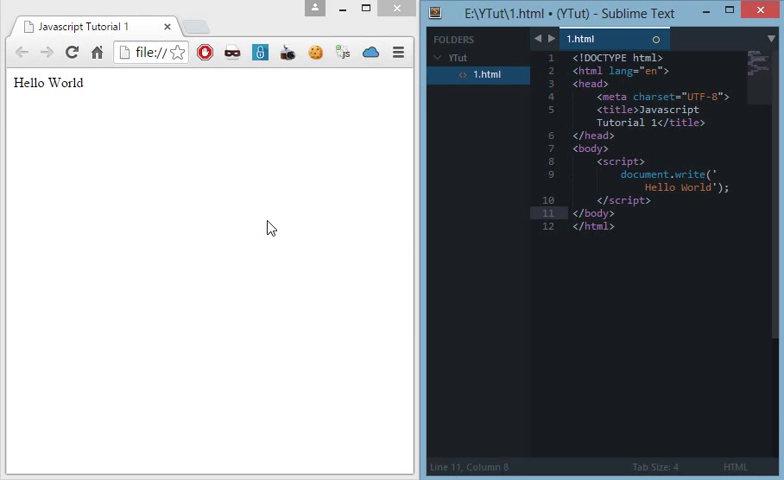